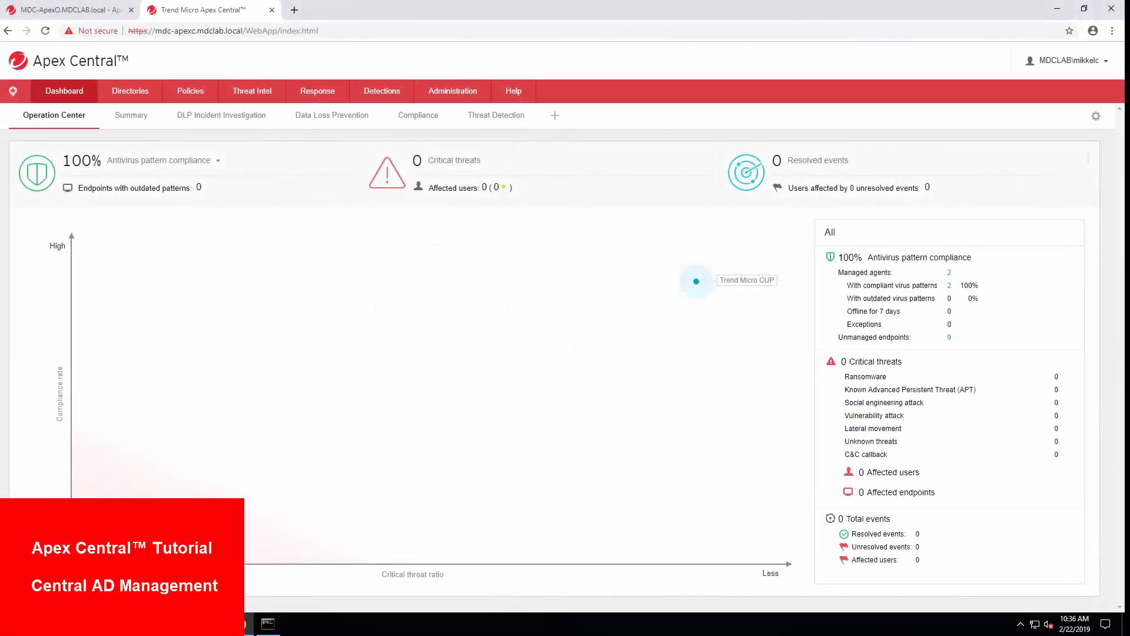
mouse_move(1099, 589)
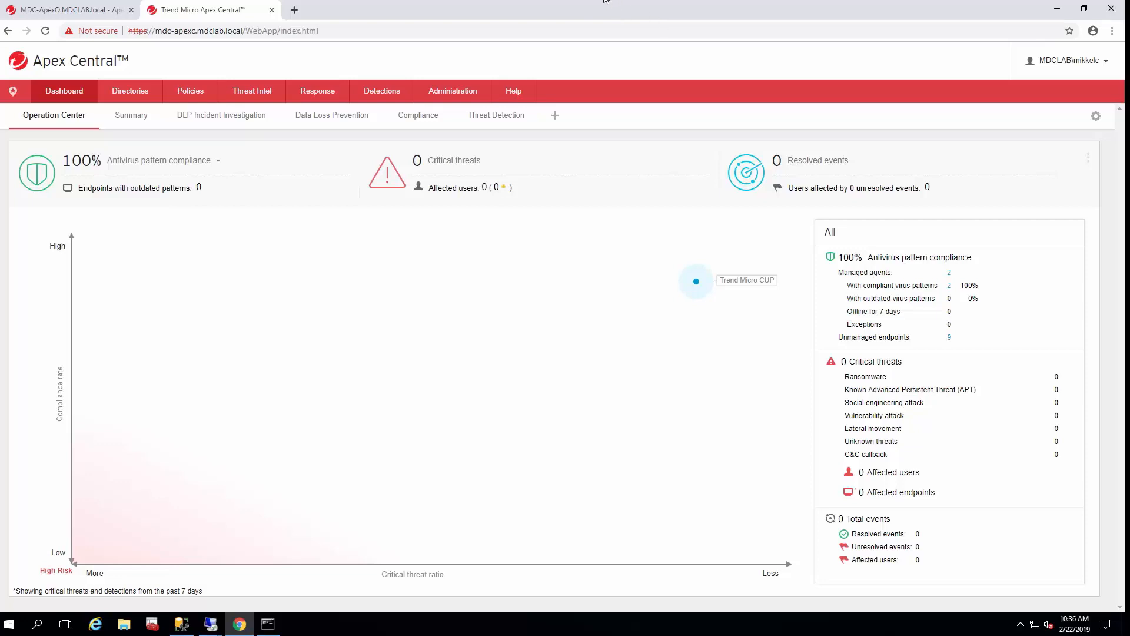
mouse_move(445, 37)
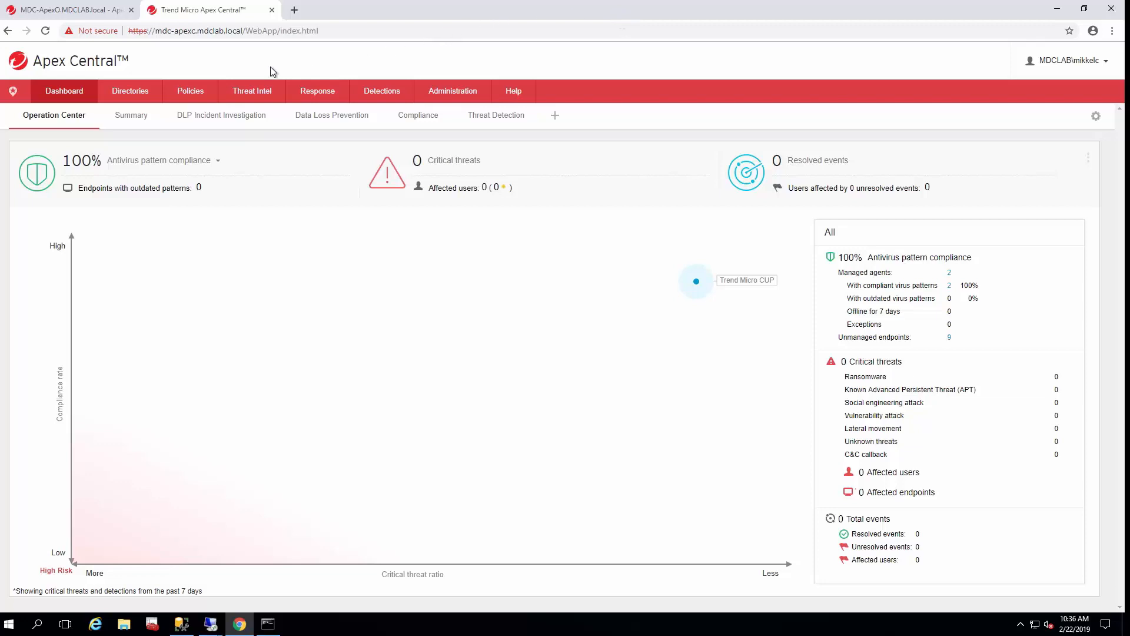
mouse_move(133, 63)
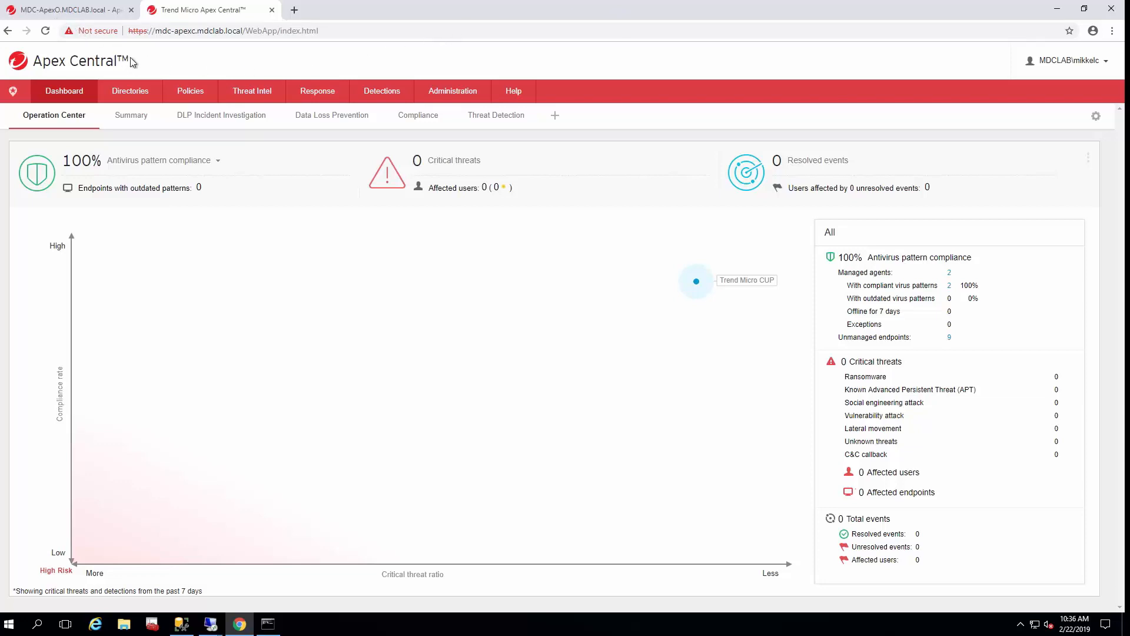
mouse_move(121, 73)
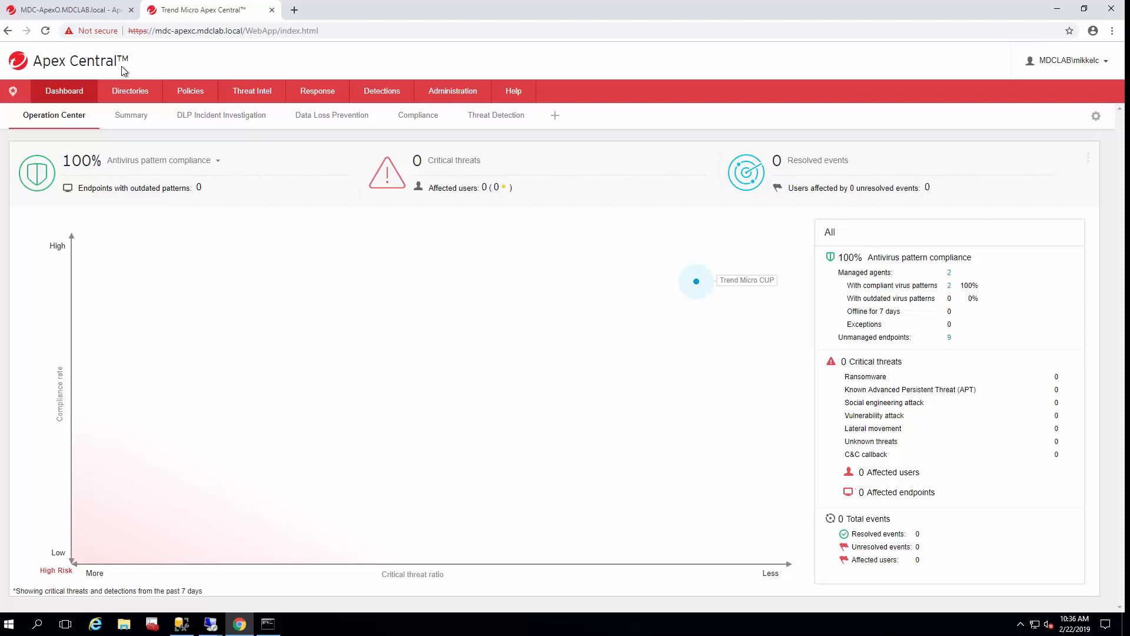
mouse_move(109, 68)
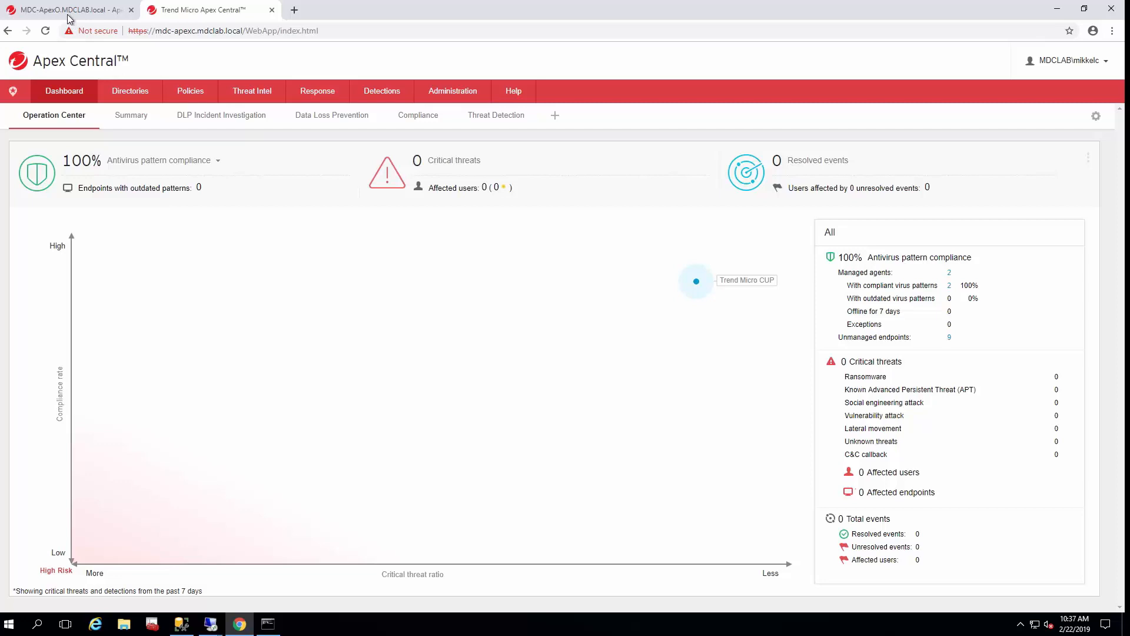
mouse_move(218, 66)
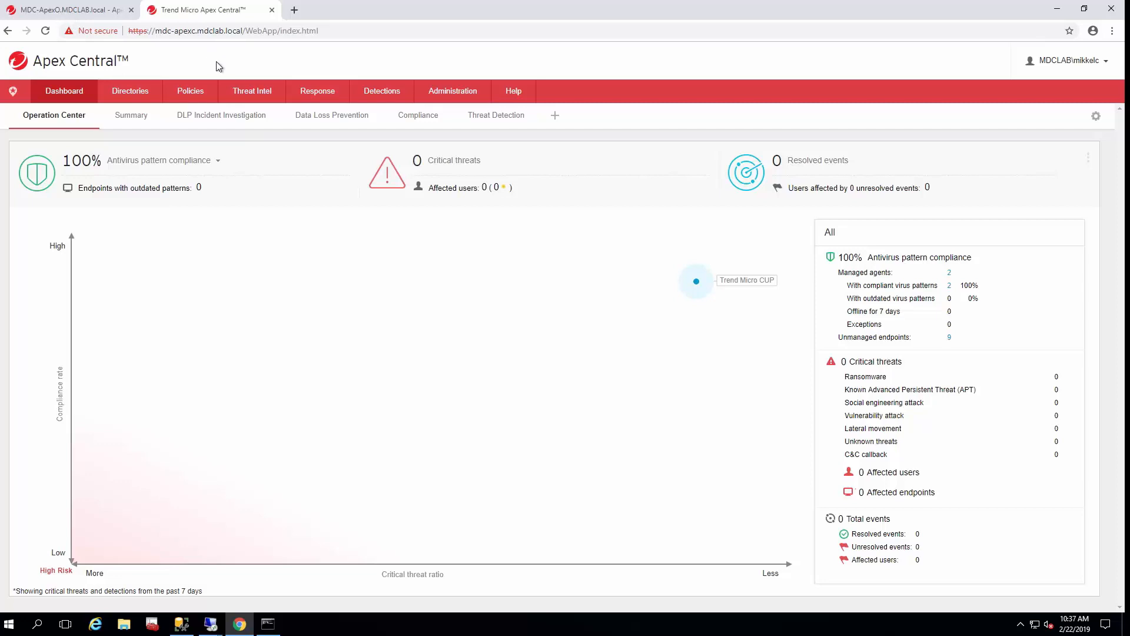
mouse_move(206, 66)
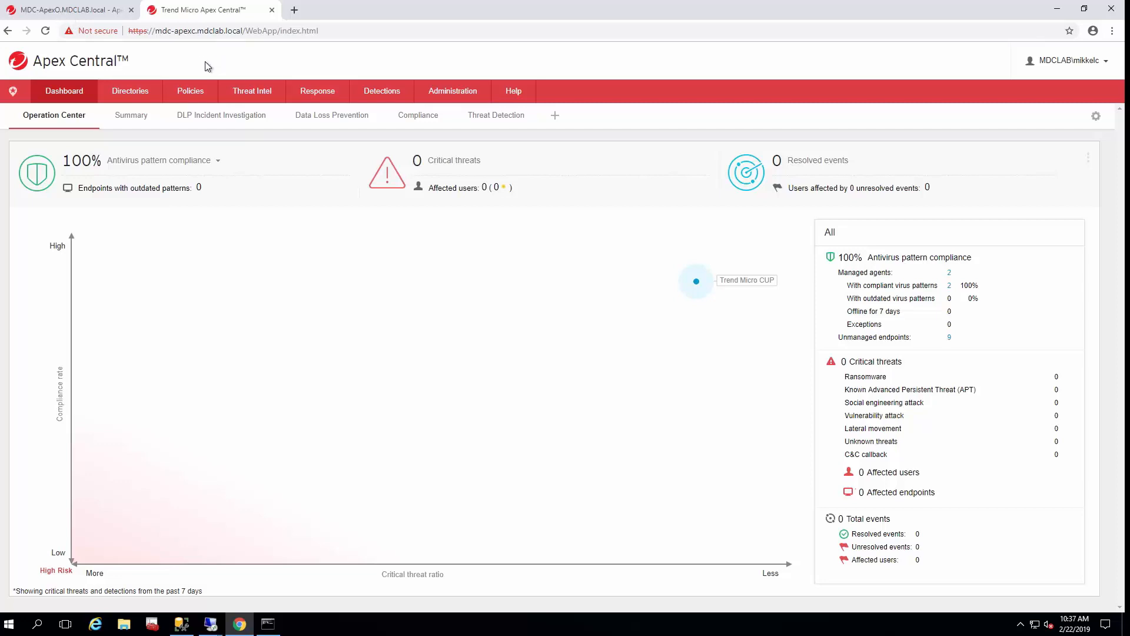
mouse_move(157, 74)
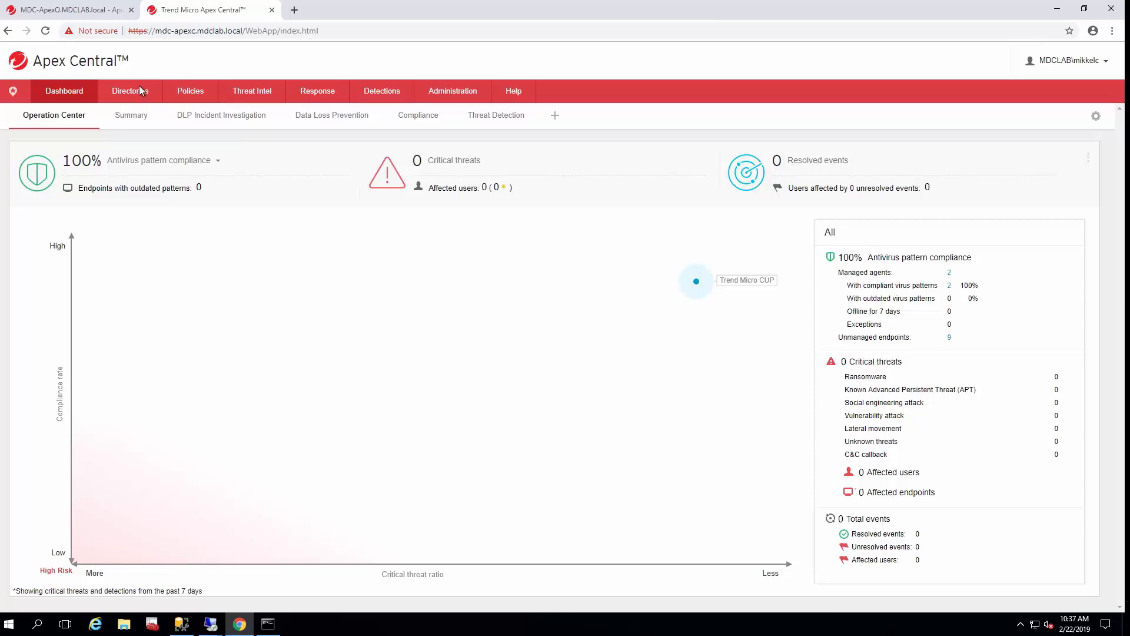
mouse_move(134, 98)
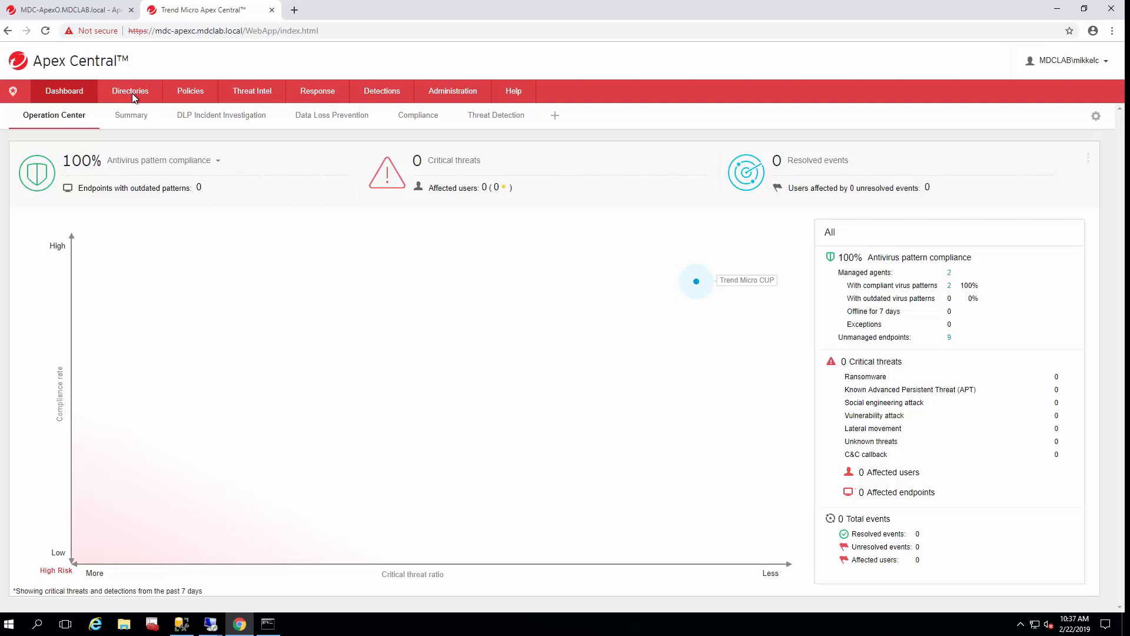
mouse_move(129, 66)
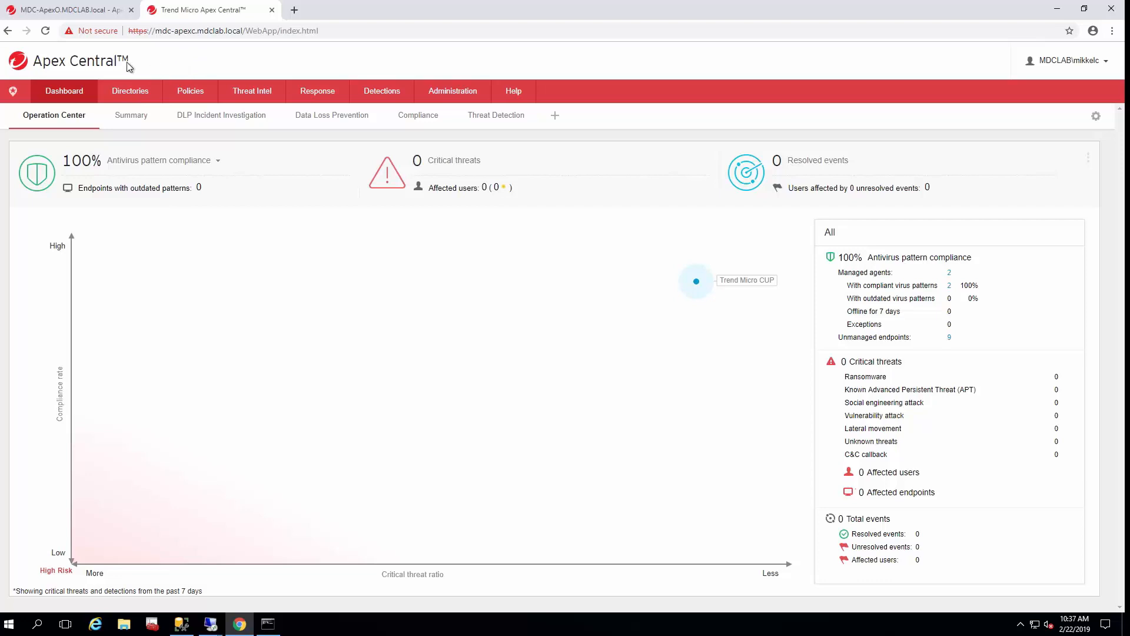
mouse_move(155, 87)
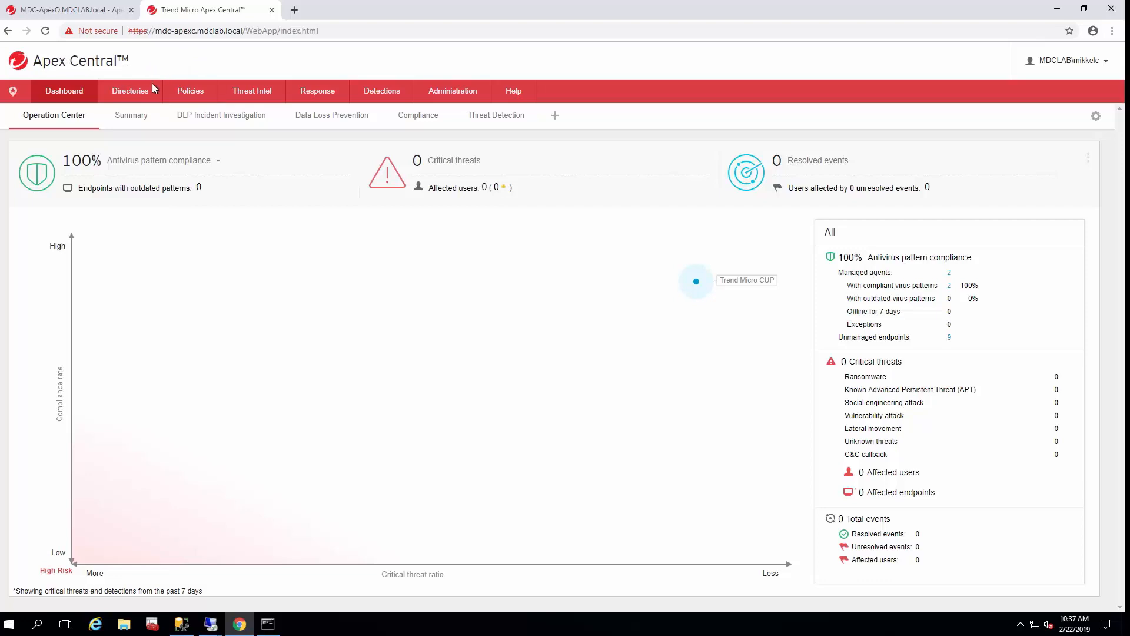
mouse_move(1074, 70)
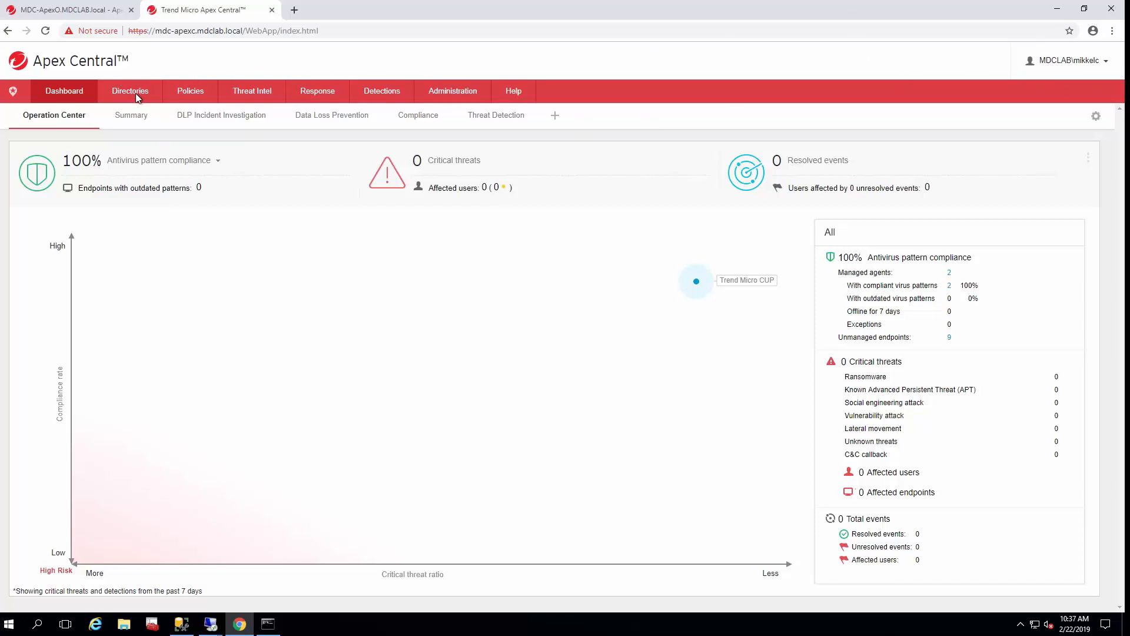
Step: Expand Local Folder and New Entity, then view system information for MDC-APEXO_OSCE
left_click(130, 91)
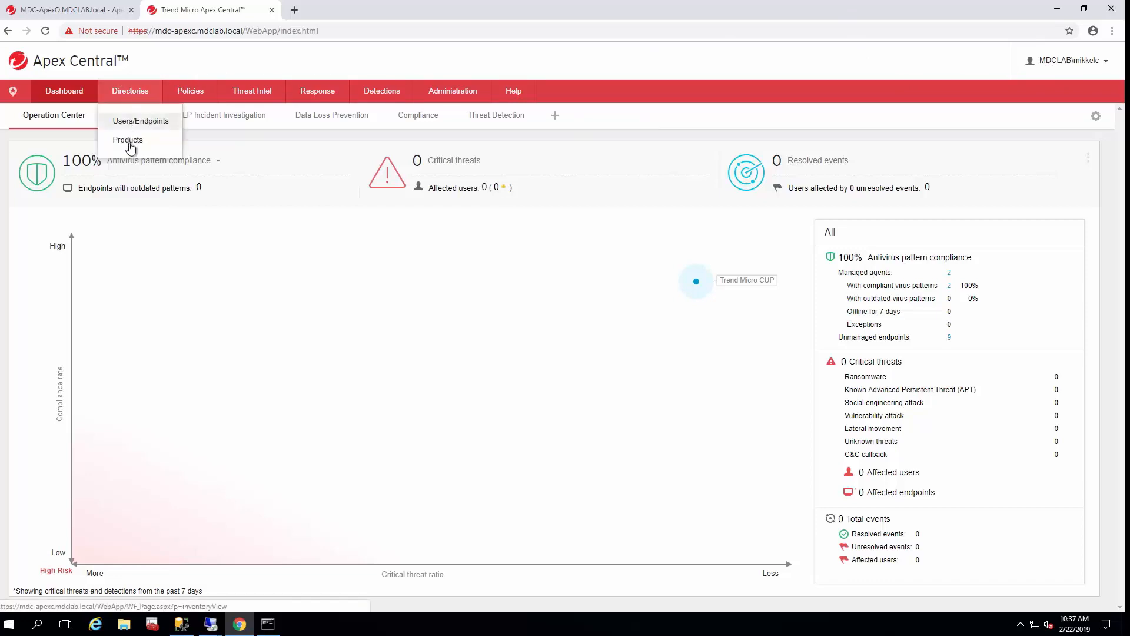
left_click(127, 140)
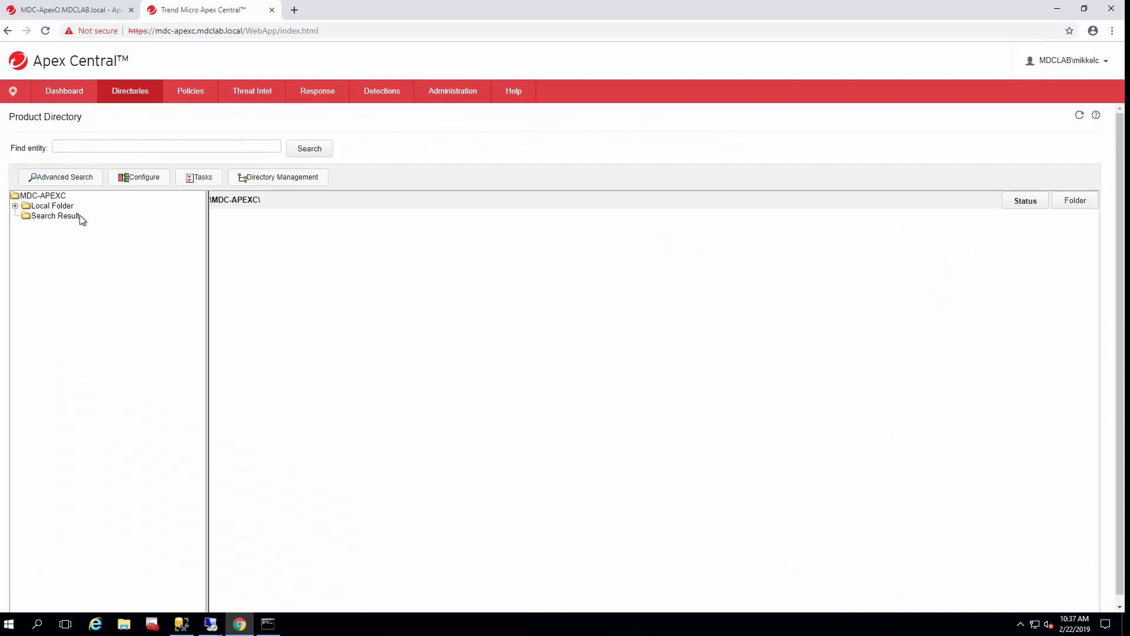
left_click(15, 206)
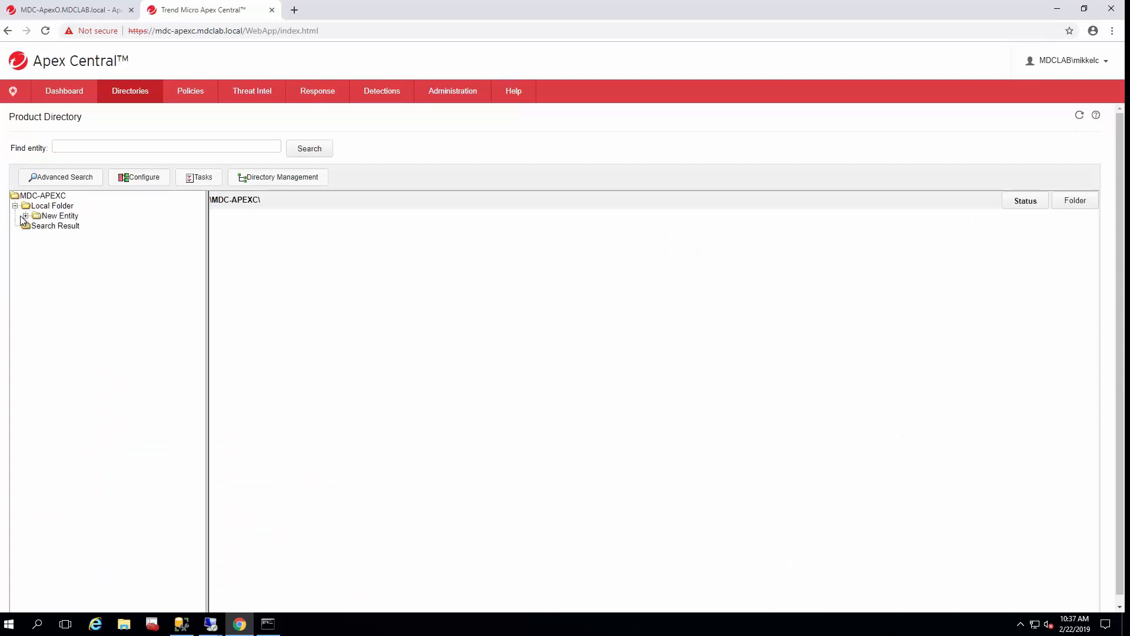
left_click(26, 216)
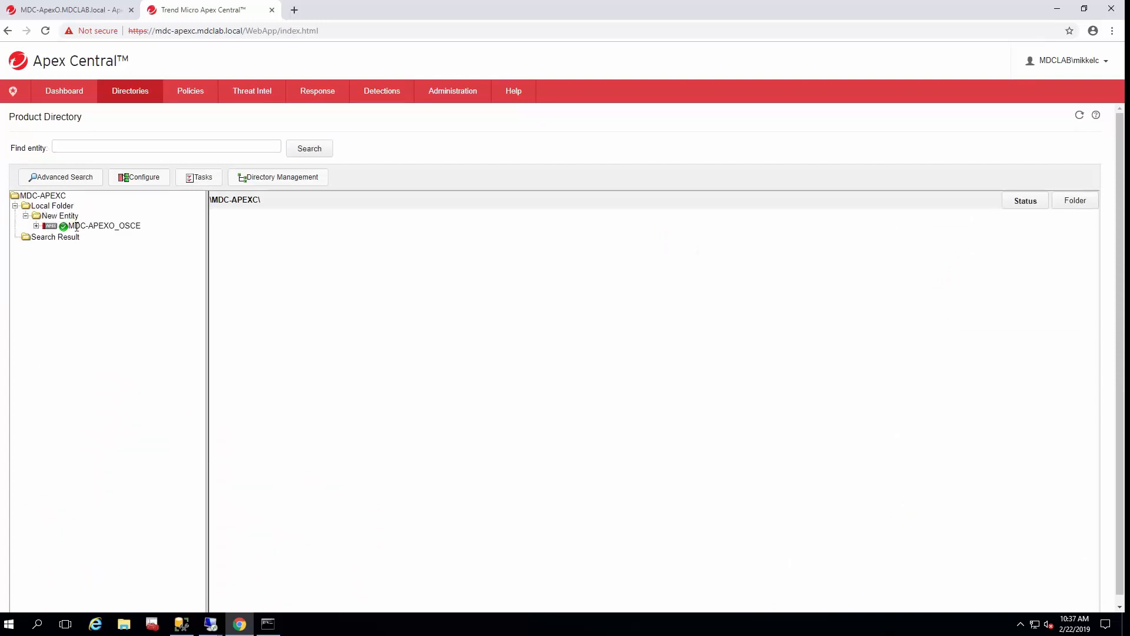
left_click(102, 226)
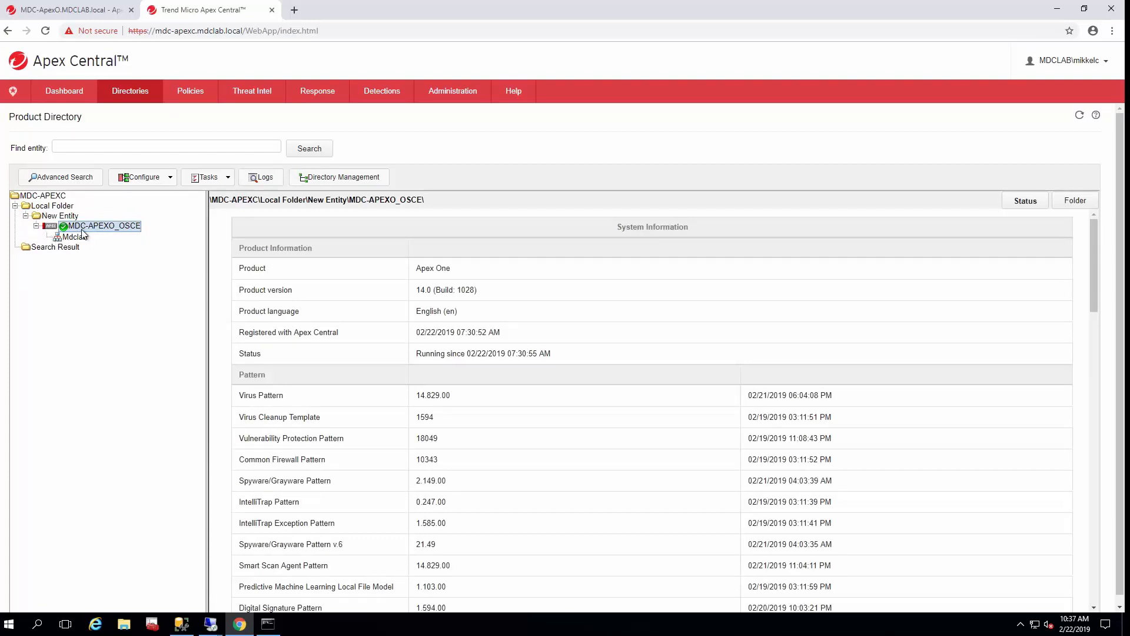
mouse_move(295, 364)
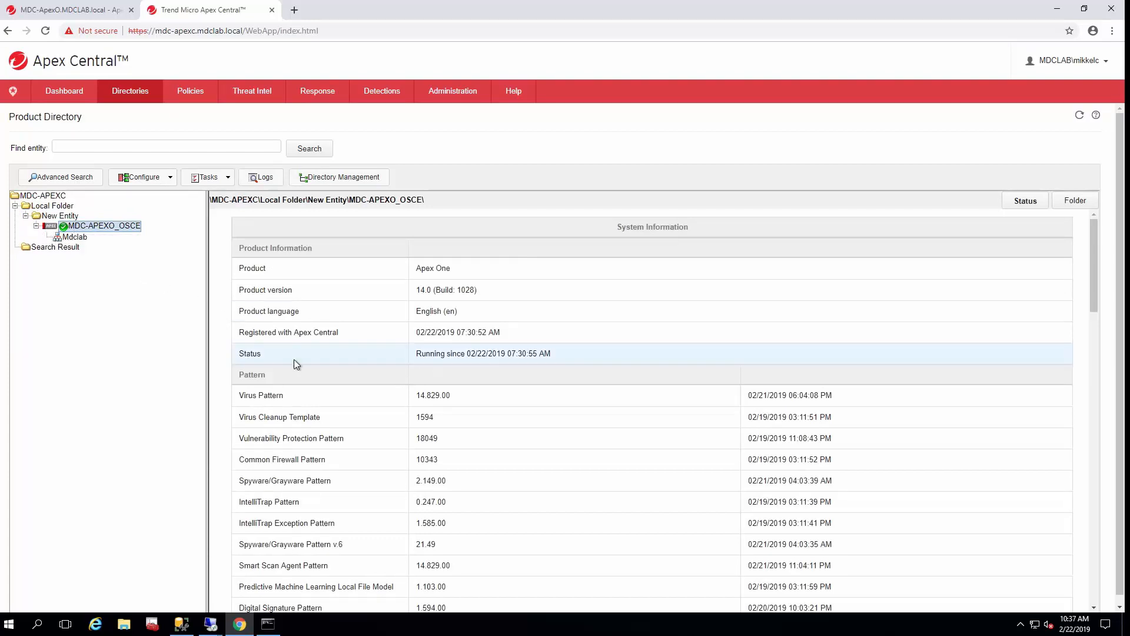
scroll("down", 3)
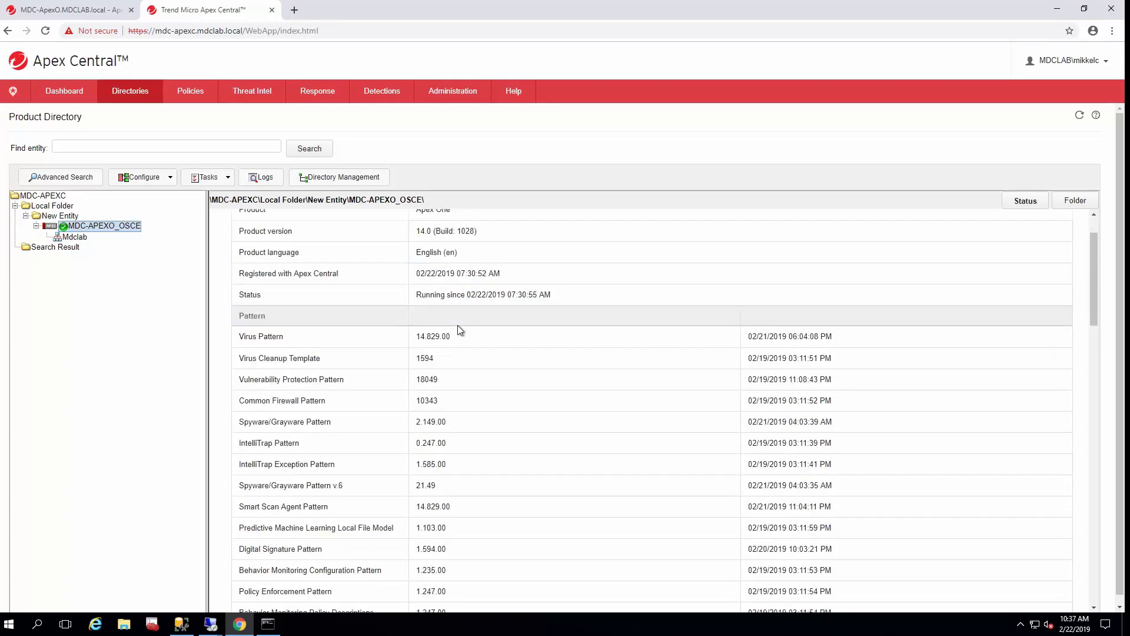
scroll("down", 3)
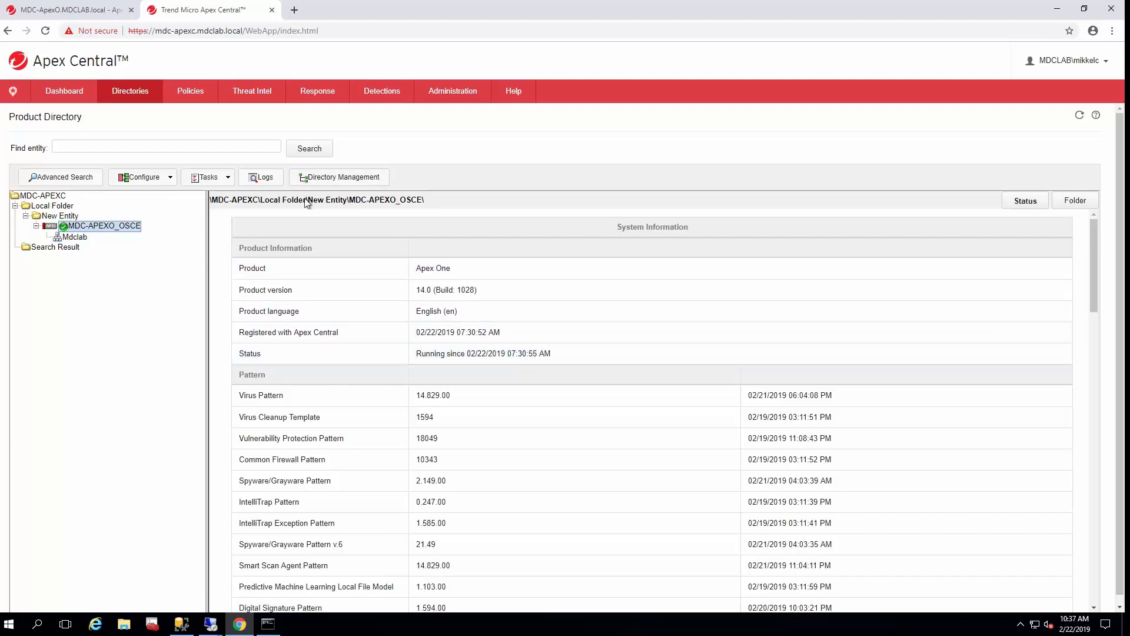
Step: In Directory Management, add and save an 'Apex One' folder under Local Folder
left_click(339, 177)
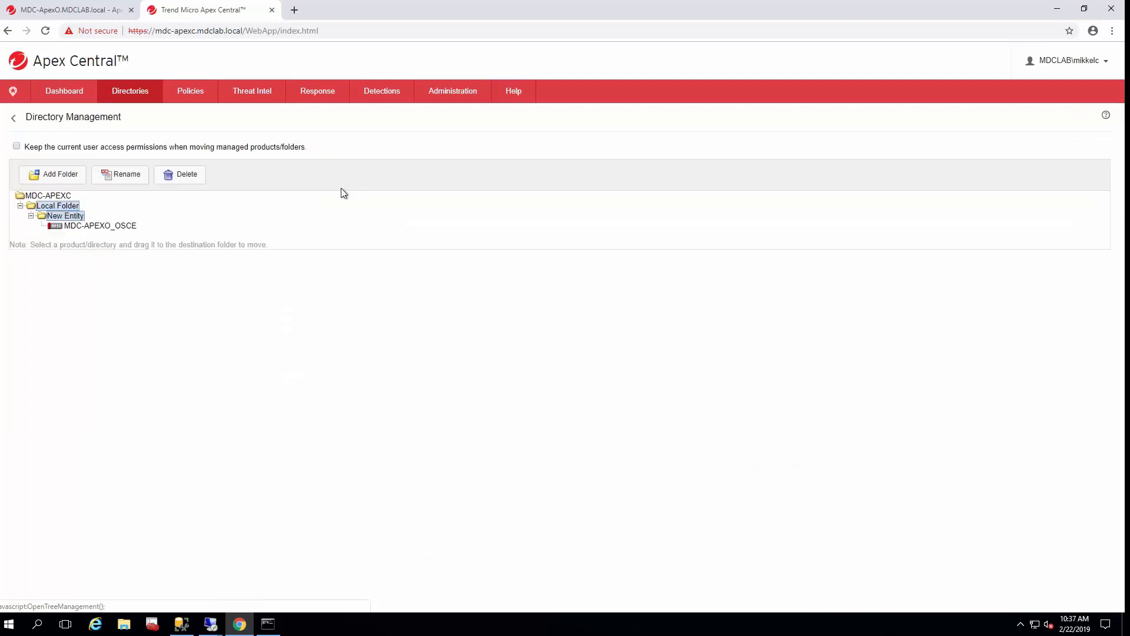
left_click(57, 205)
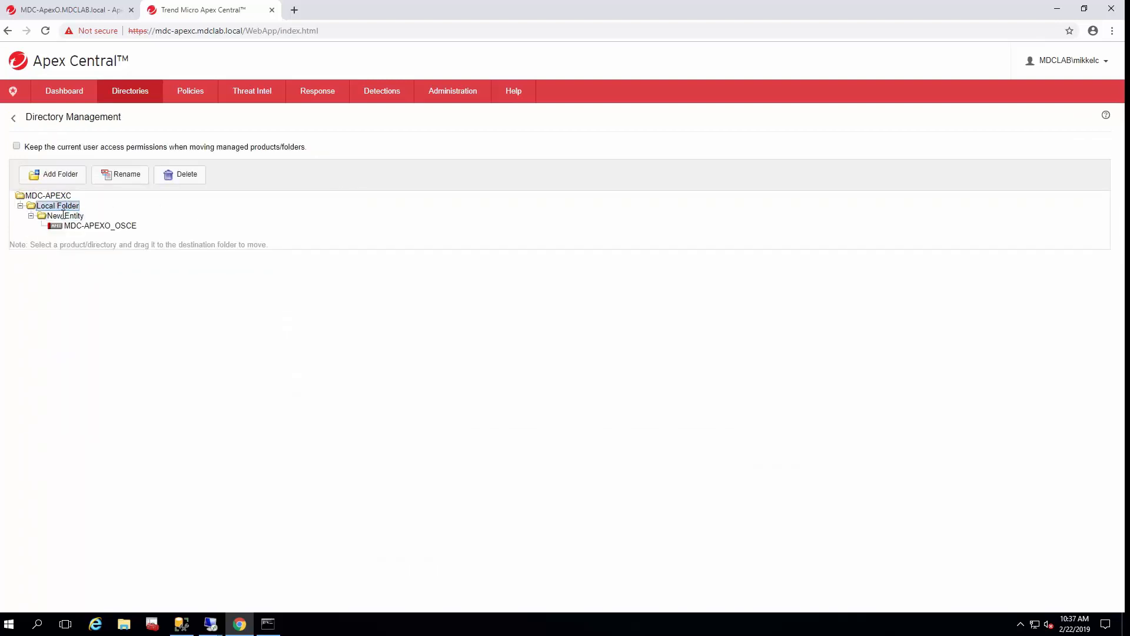
left_click(58, 174)
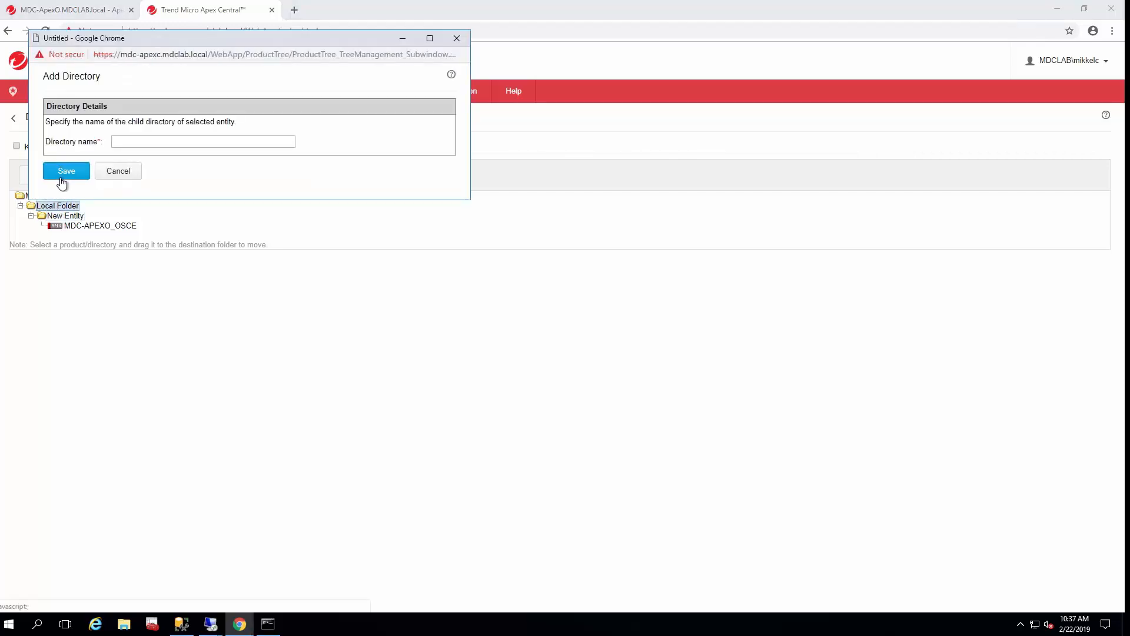
left_click(203, 141)
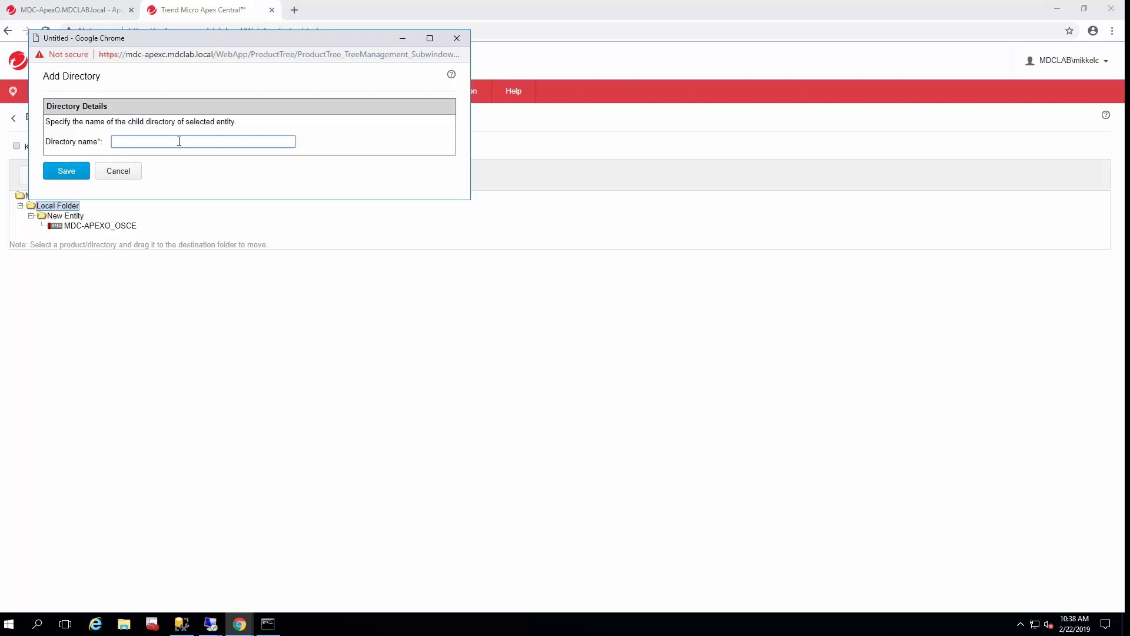
type("Apex")
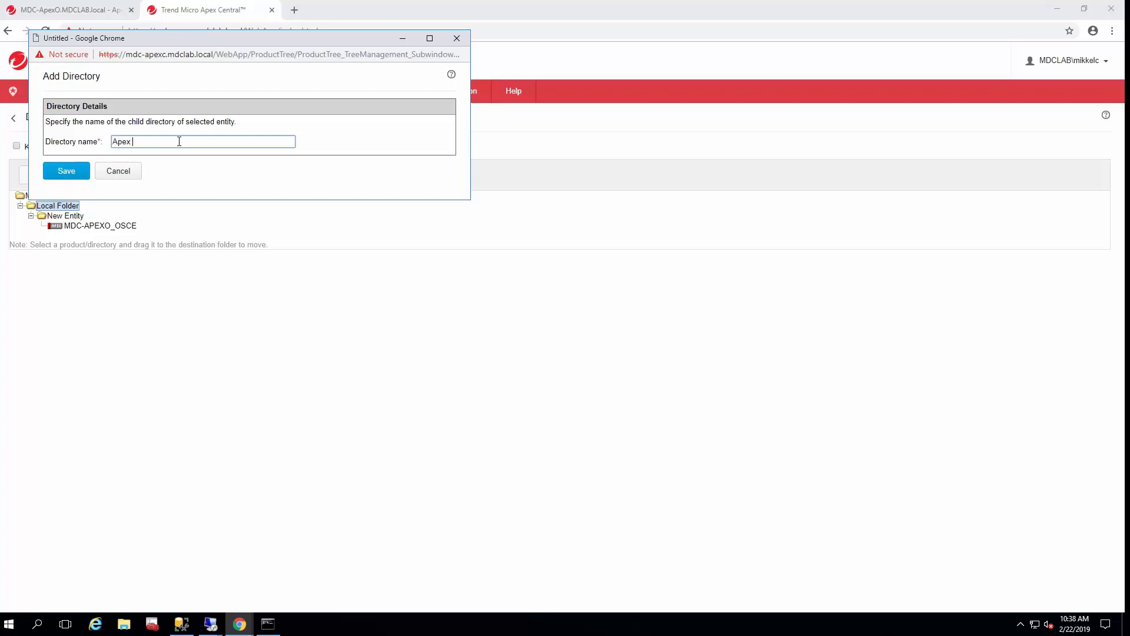
type("O")
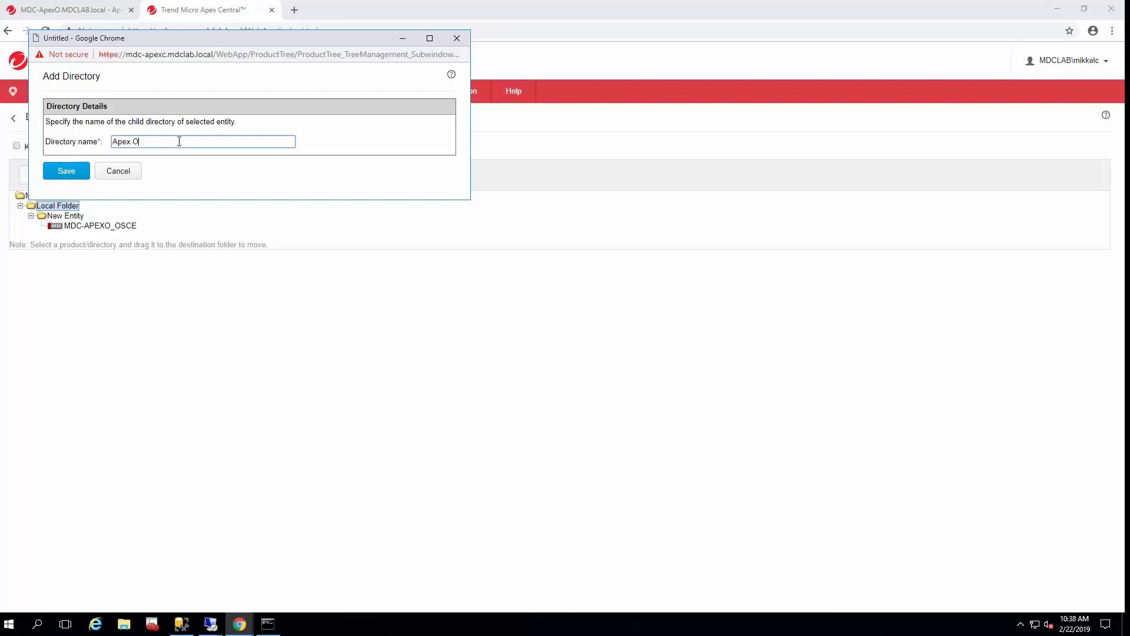
type("ne")
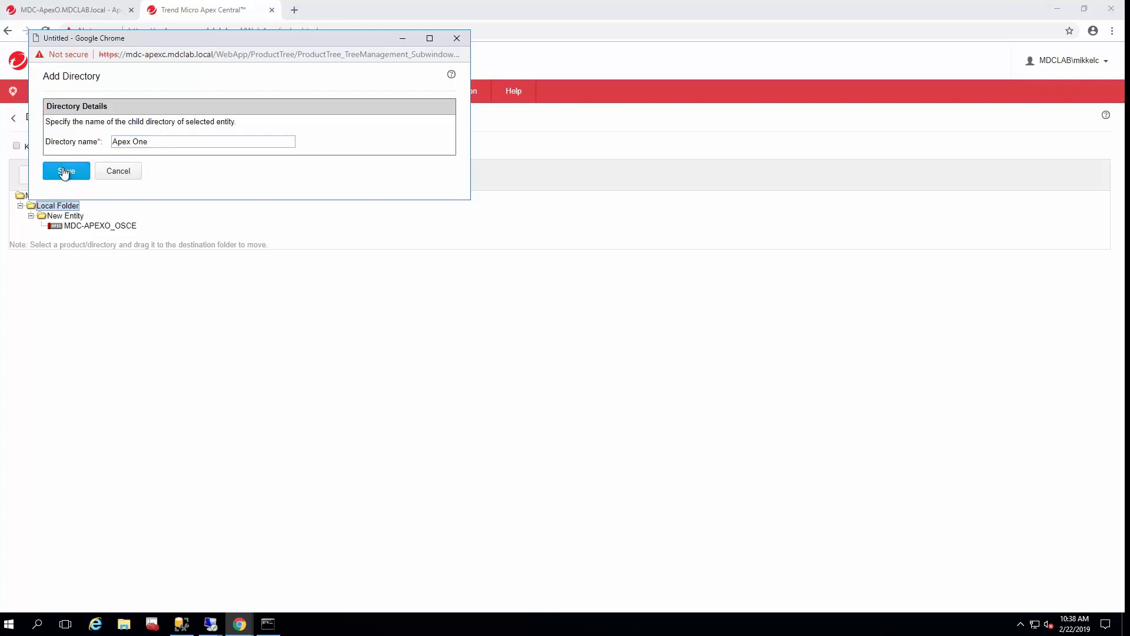
left_click(66, 171)
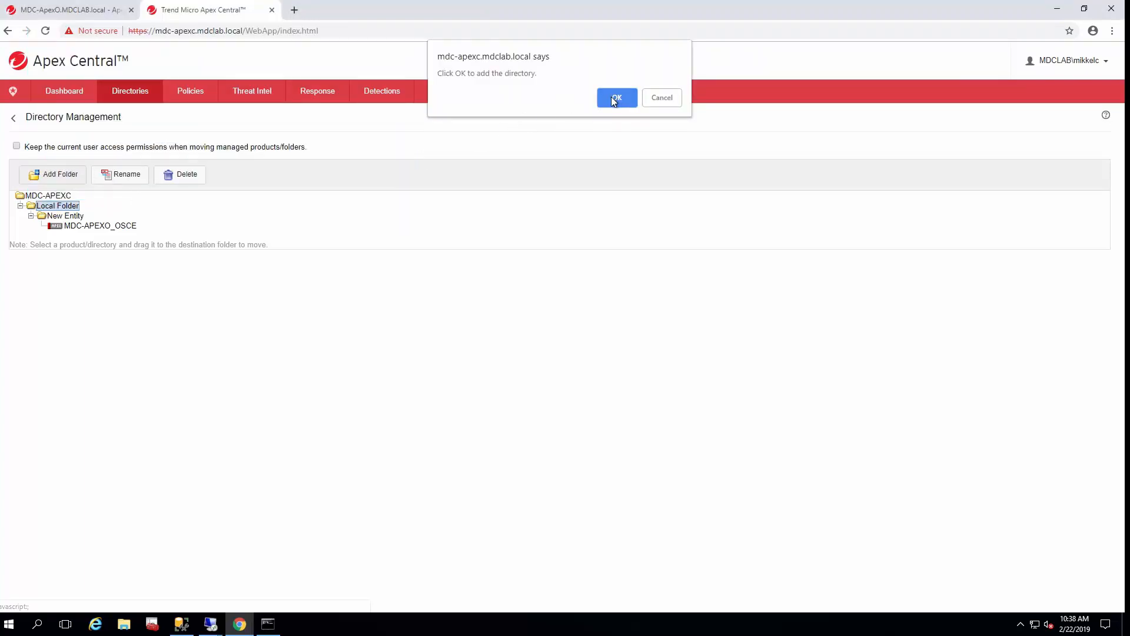
left_click(616, 98)
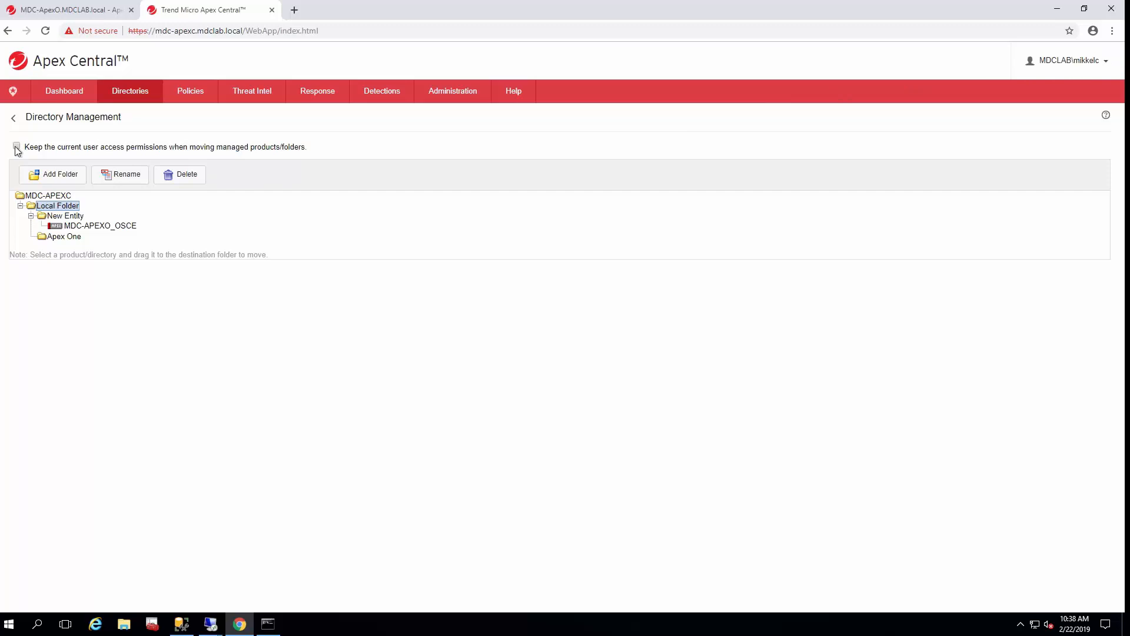
Step: Drag MDC-APEXO_OSCE onto Apex One with current access permissions kept, and confirm
left_click(14, 146)
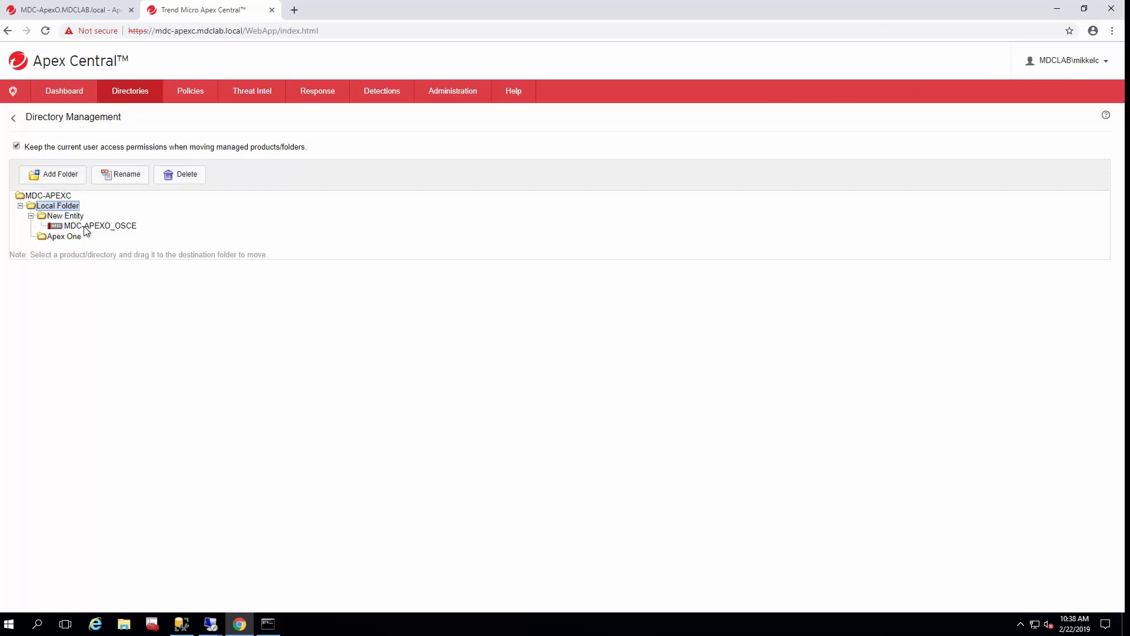
mouse_move(69, 226)
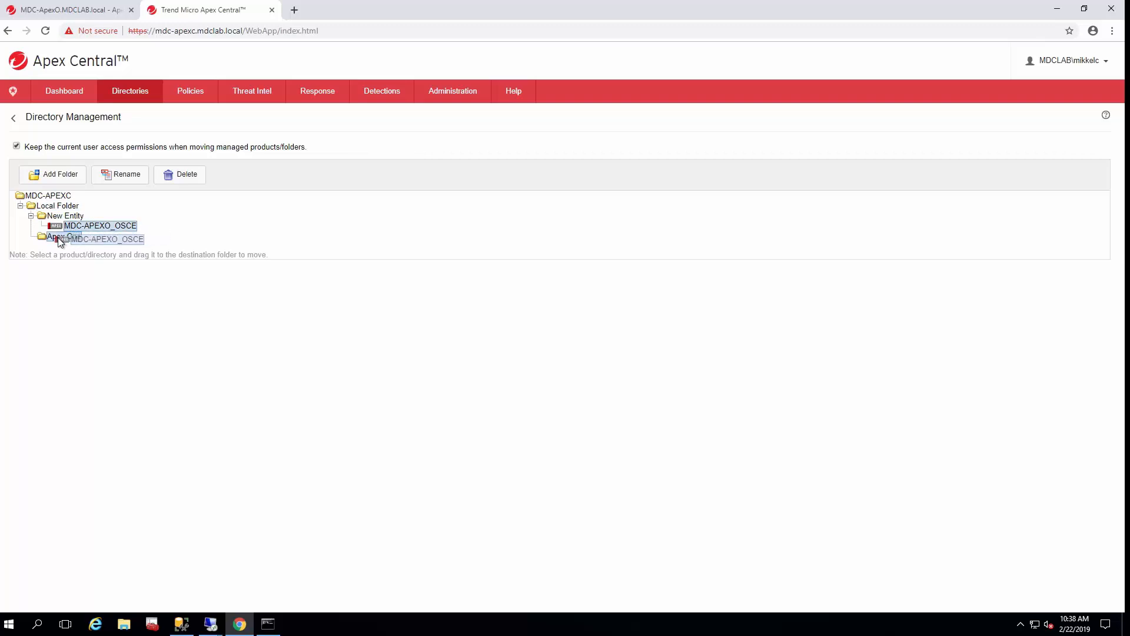
left_click_drag(100, 226, 93, 239)
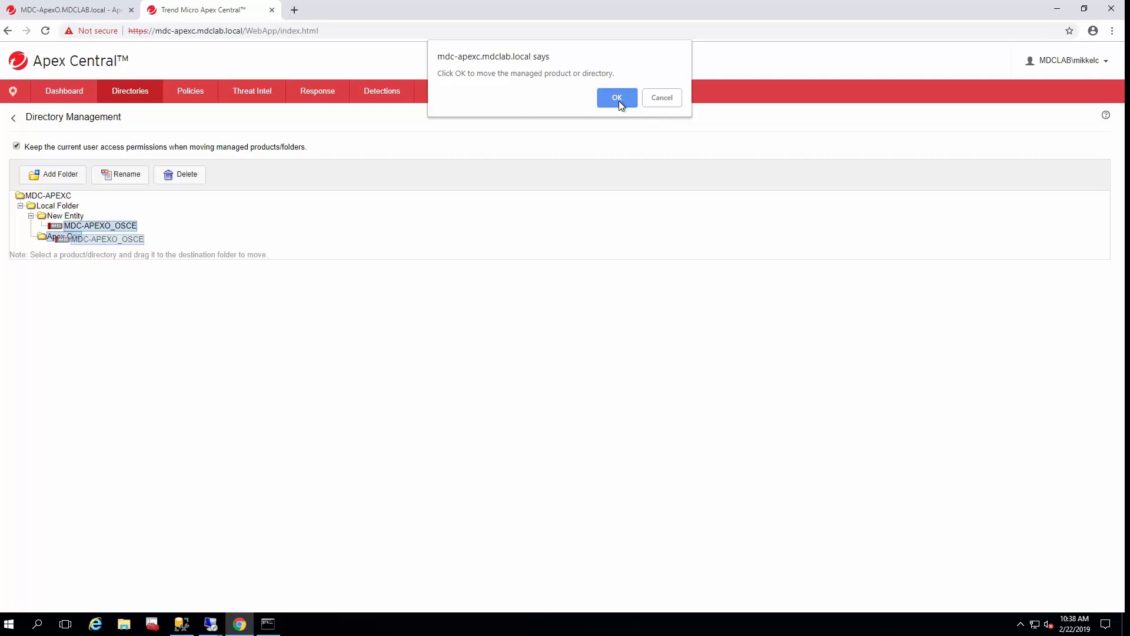
left_click(617, 98)
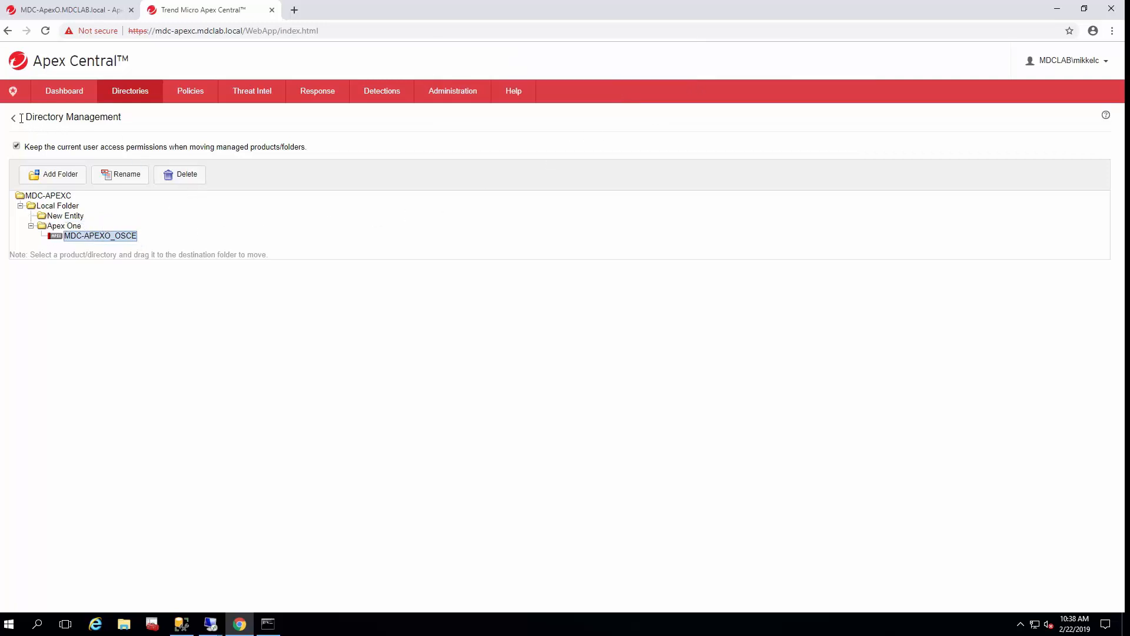
left_click(130, 91)
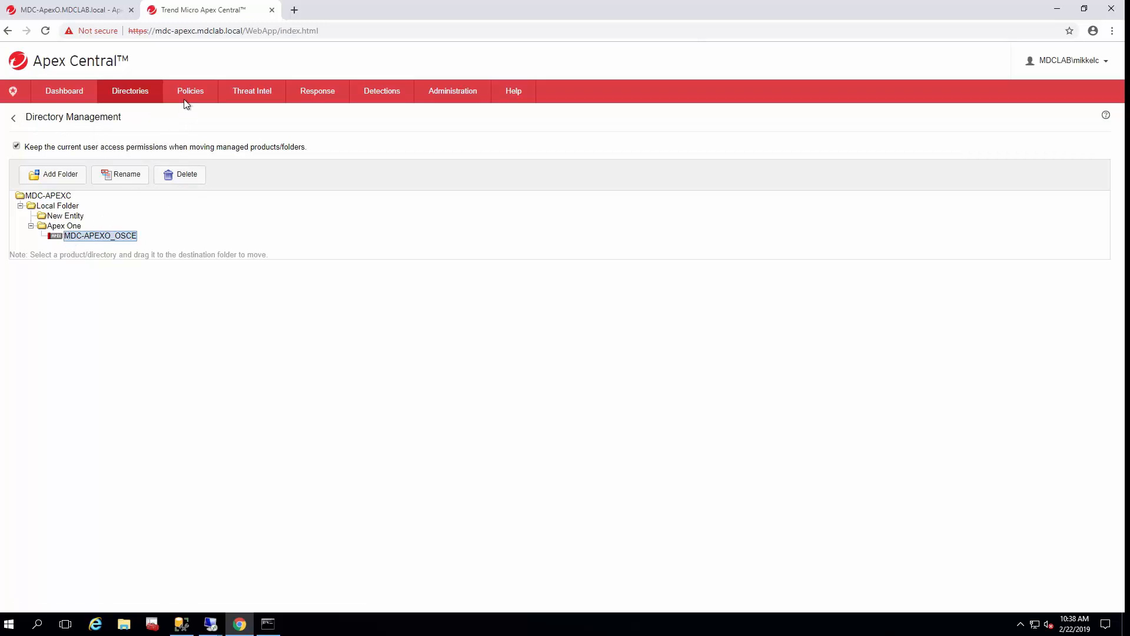
Step: Open the Policies menu showing Policy Management and Policy Resources
left_click(190, 90)
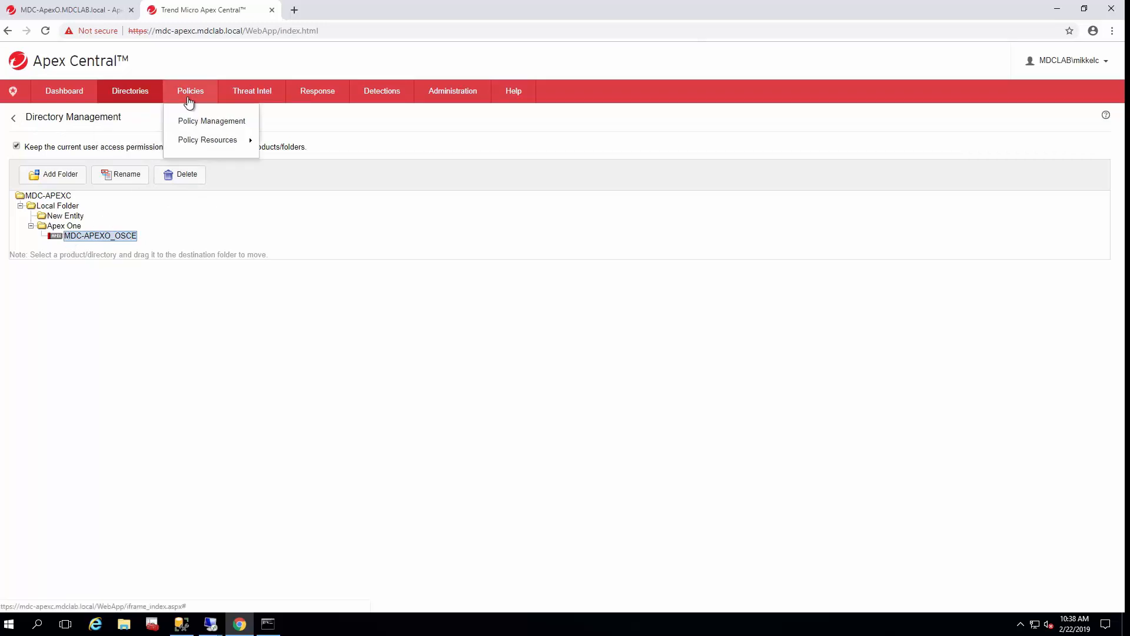
mouse_move(228, 122)
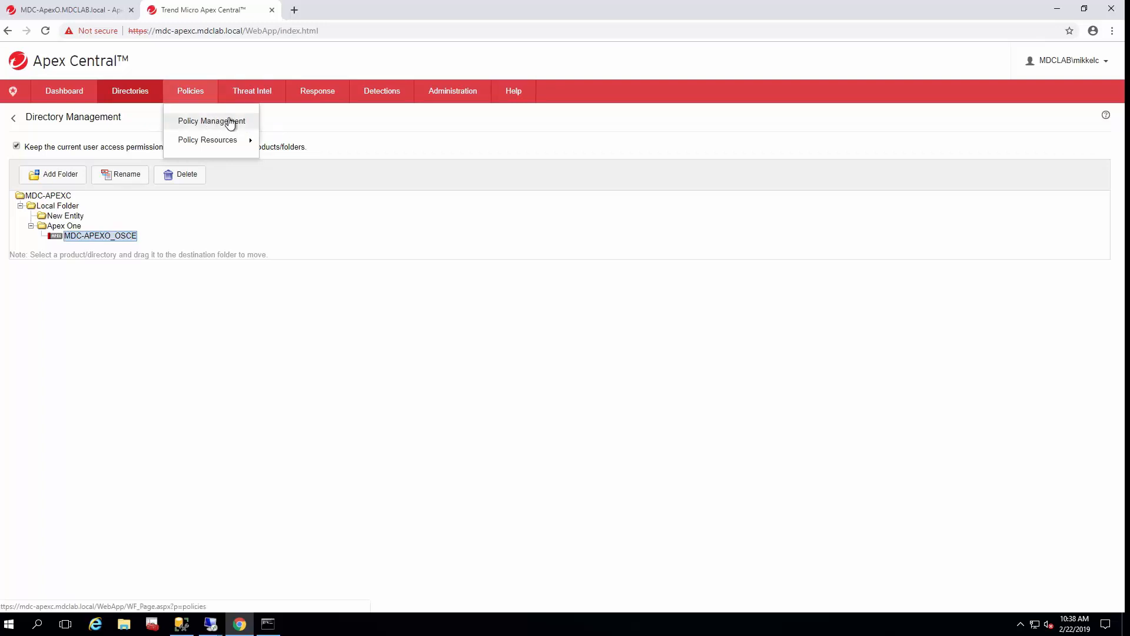